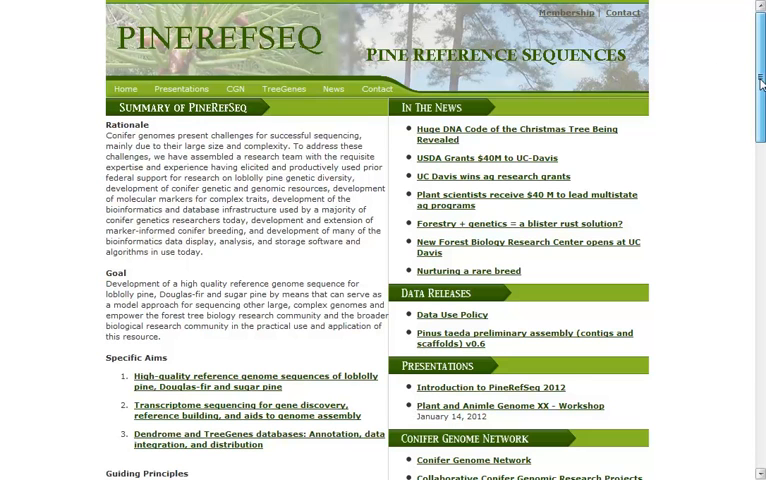
Scroll through the PineRefSeq summary, news and project listings
{"action": "scroll", "scroll_direction": "down", "scroll_amount": 3}
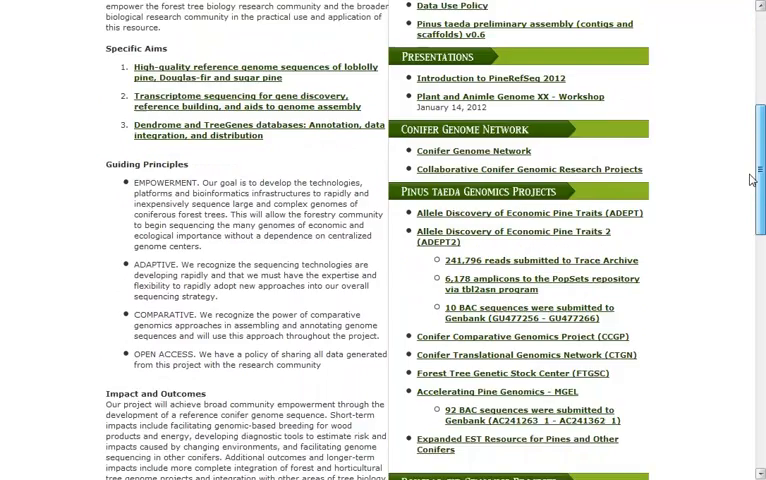
{"action": "scroll", "scroll_direction": "down", "scroll_amount": 3}
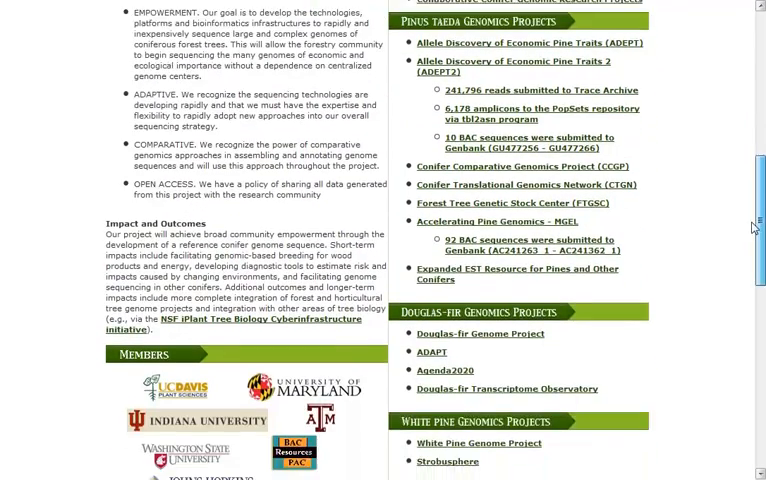
{"action": "scroll", "scroll_direction": "down", "scroll_amount": 3}
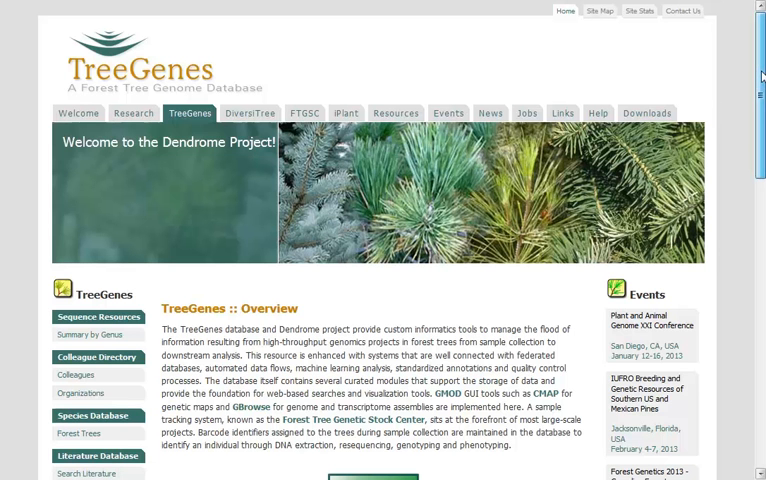
{"action": "scroll", "scroll_direction": "down", "scroll_amount": 3}
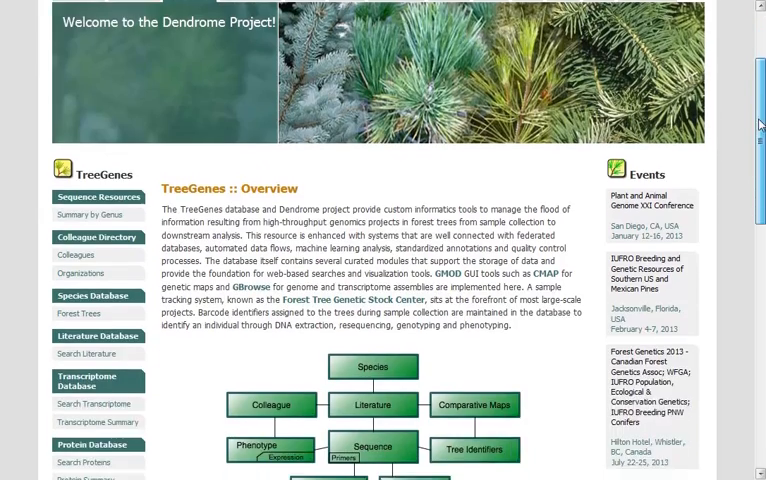
{"action": "scroll", "scroll_direction": "down", "scroll_amount": 3}
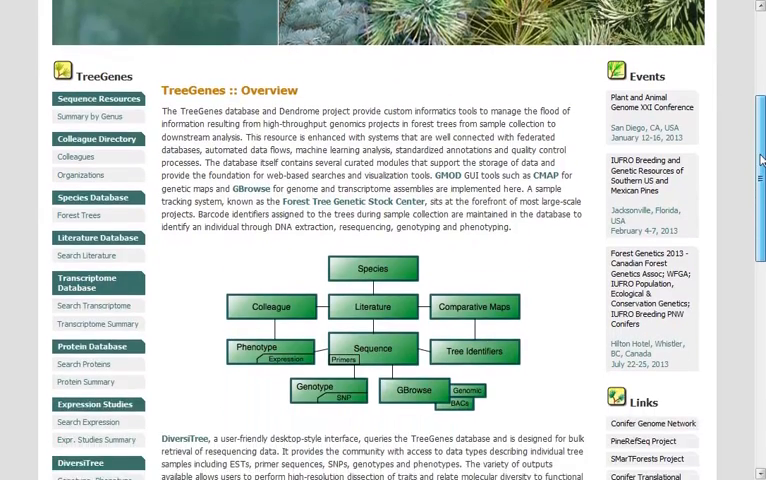
{"action": "scroll", "scroll_direction": "down", "scroll_amount": 3}
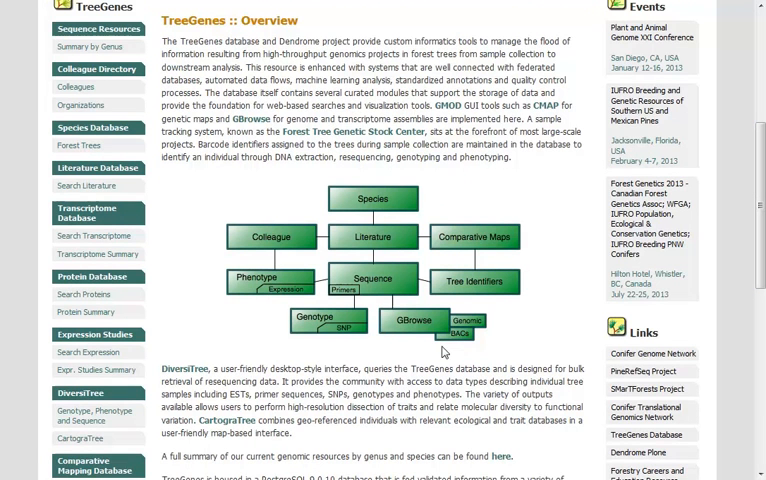
{"action": "mouse_move", "coordinate": [447, 368]}
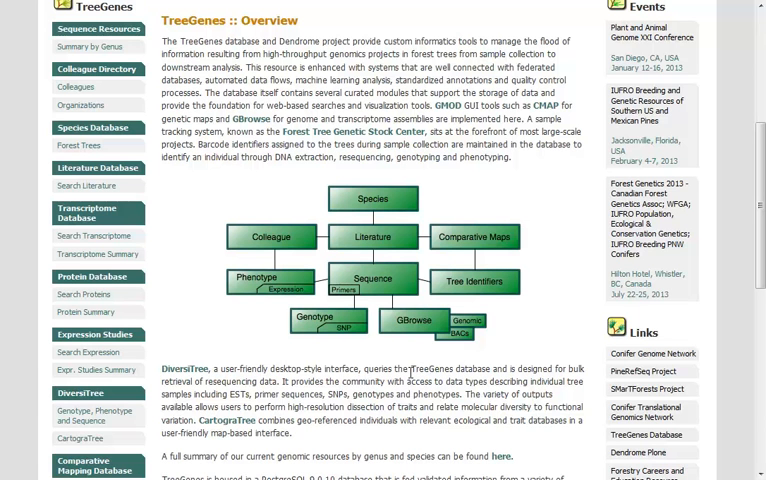
{"action": "mouse_move", "coordinate": [402, 382]}
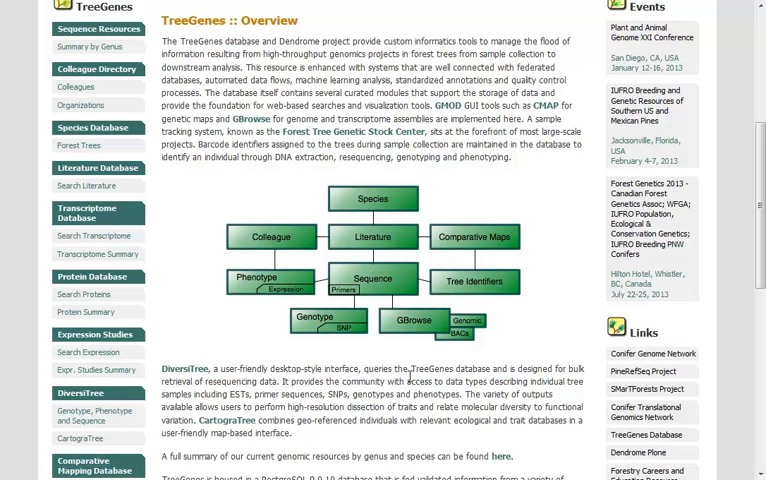
{"action": "mouse_move", "coordinate": [372, 355]}
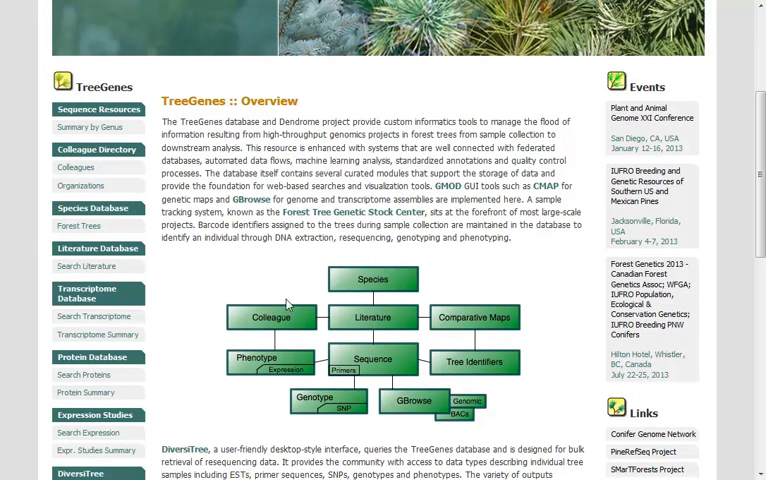
{"action": "mouse_move", "coordinate": [316, 328]}
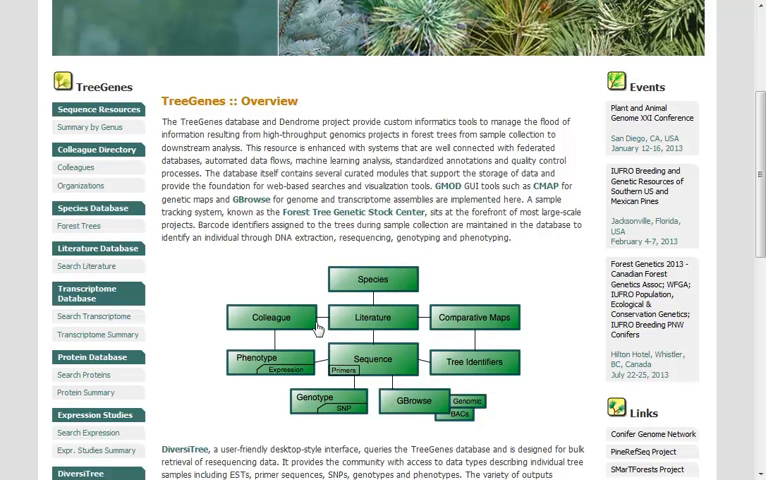
{"action": "mouse_move", "coordinate": [259, 199]}
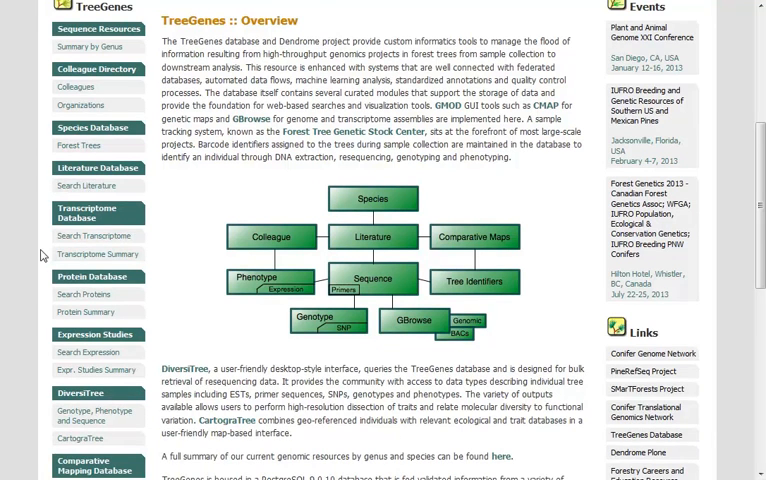
Scroll down the TreeGenes left sidebar to the Genome Transcriptome Browser links
{"action": "scroll", "scroll_direction": "down", "scroll_amount": 3}
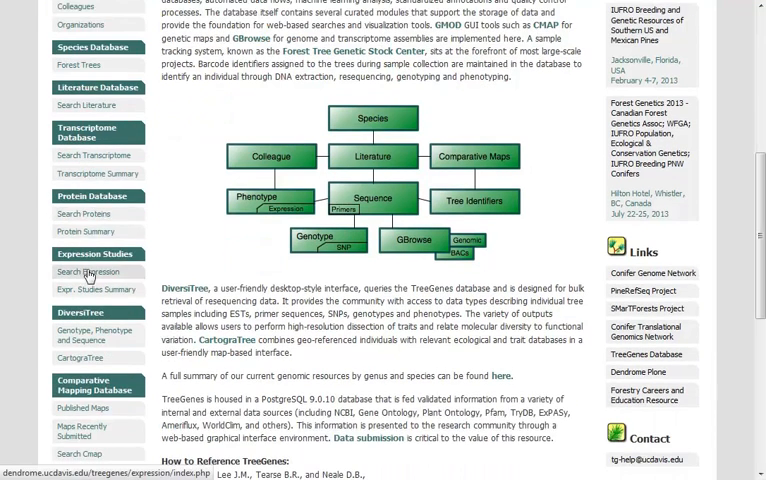
{"action": "scroll", "scroll_direction": "down", "scroll_amount": 3}
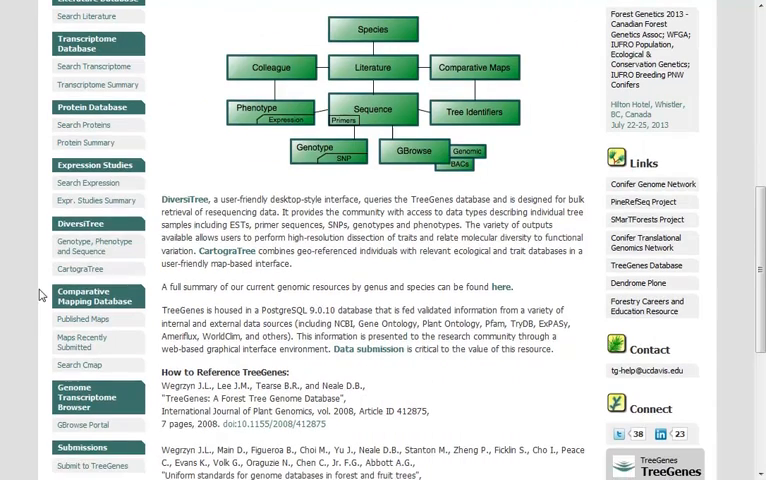
{"action": "scroll", "scroll_direction": "down", "scroll_amount": 3}
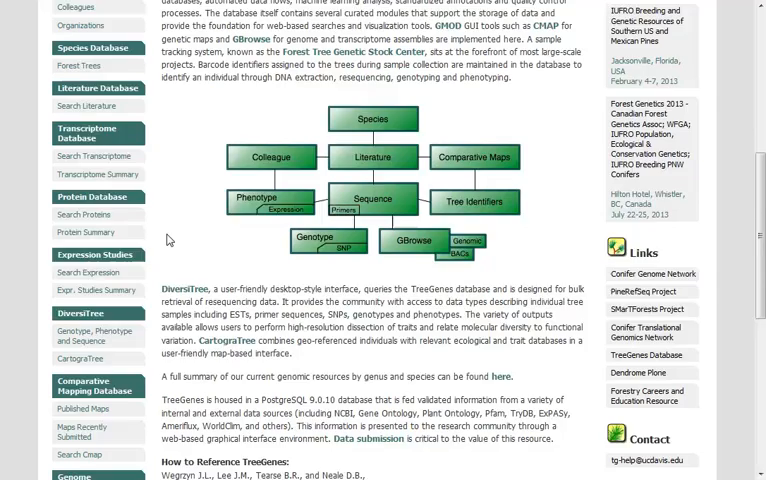
{"action": "scroll", "scroll_direction": "down", "scroll_amount": 3}
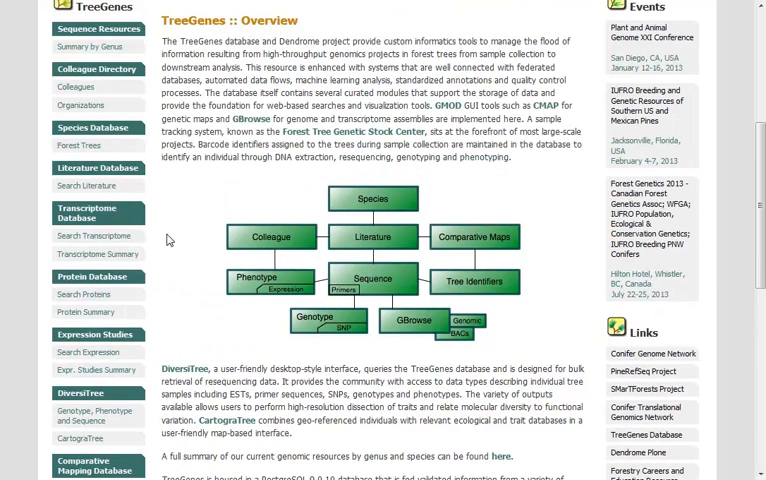
{"action": "scroll", "scroll_direction": "down", "scroll_amount": 3}
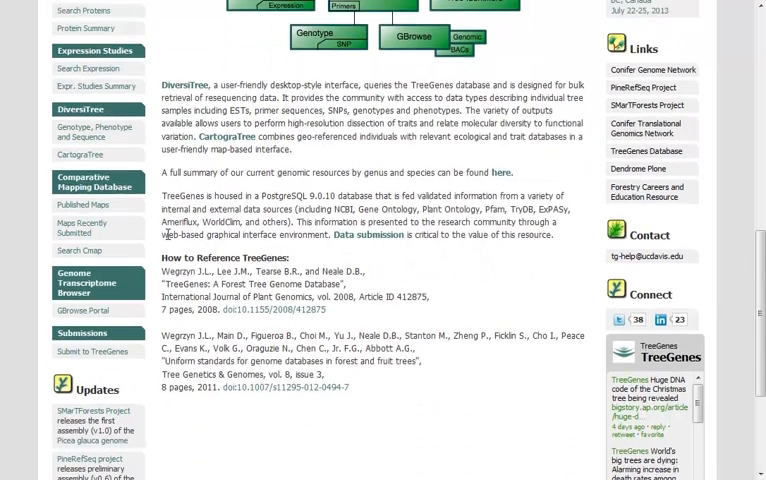
{"action": "scroll", "scroll_direction": "down", "scroll_amount": 3}
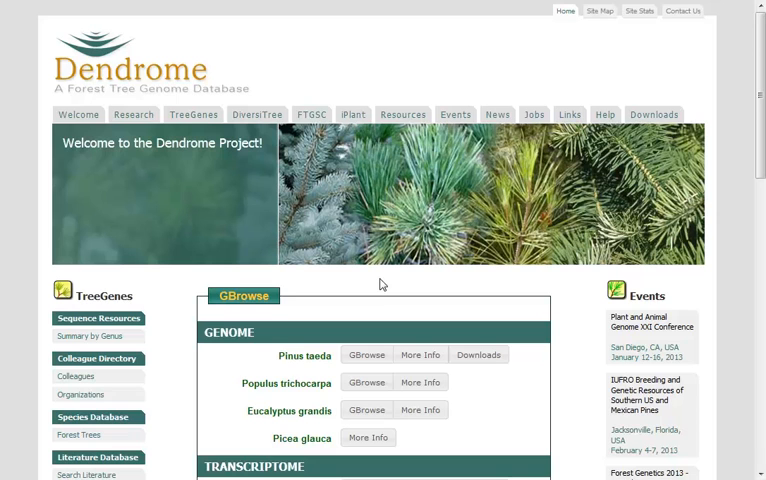
List the Pinus taeda GBrowse datasets and open the Clemson BACs genome browser
{"action": "scroll", "scroll_direction": "down", "scroll_amount": 3}
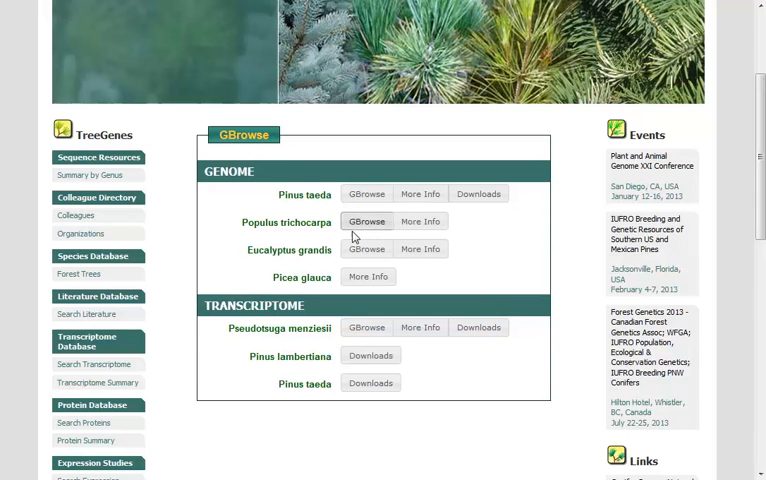
{"action": "mouse_move", "coordinate": [494, 362]}
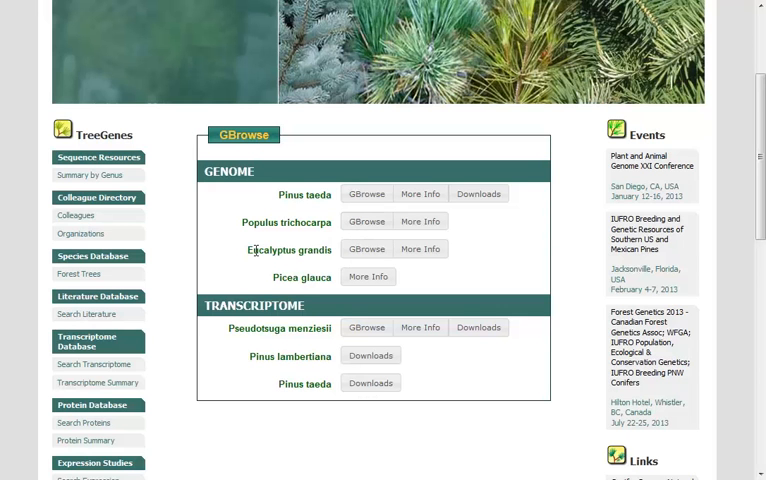
{"action": "mouse_move", "coordinate": [224, 263]}
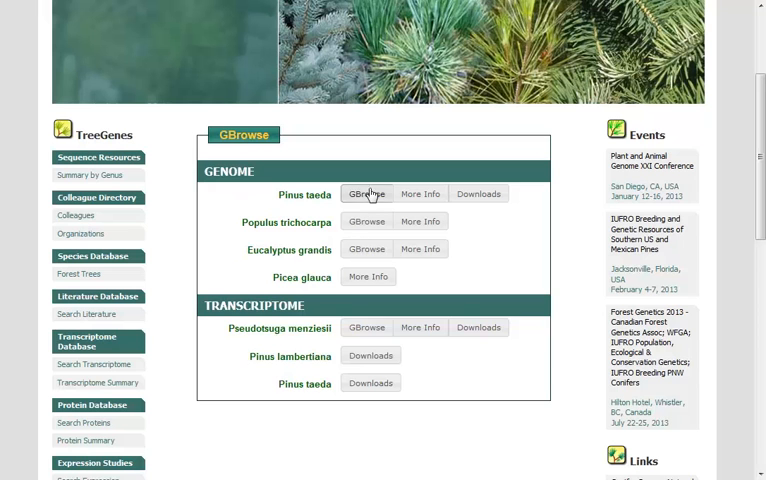
{"action": "left_click", "coordinate": [366, 193]}
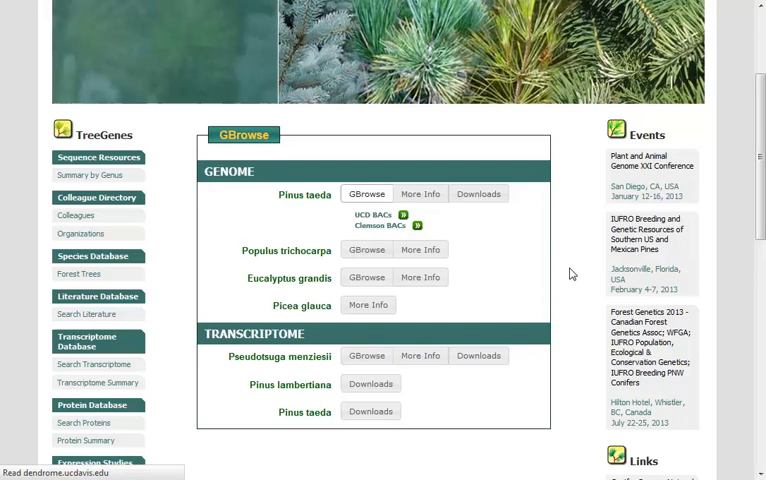
{"action": "left_click", "coordinate": [382, 225]}
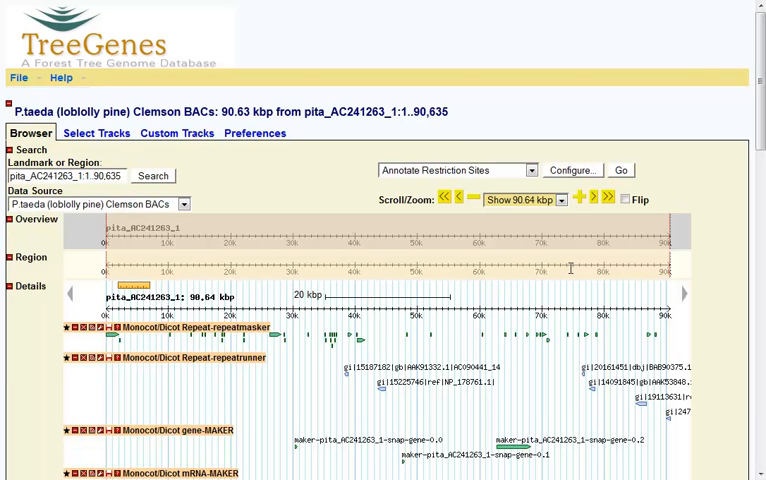
Scroll through the Clemson BACs repeat, gene and mRNA Details tracks
{"action": "scroll", "scroll_direction": "down", "scroll_amount": 3}
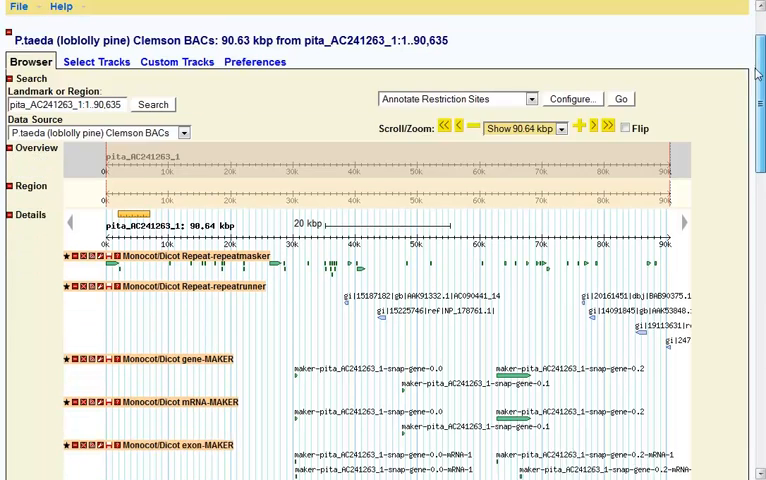
{"action": "scroll", "scroll_direction": "down", "scroll_amount": 3}
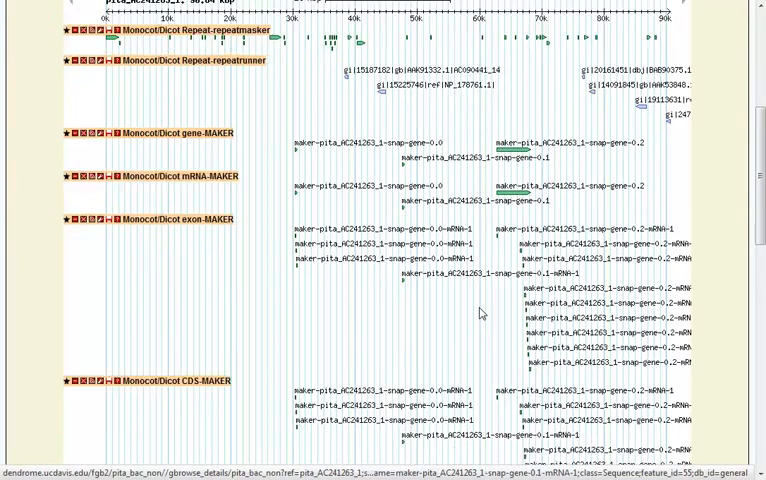
{"action": "scroll", "scroll_direction": "down", "scroll_amount": 3}
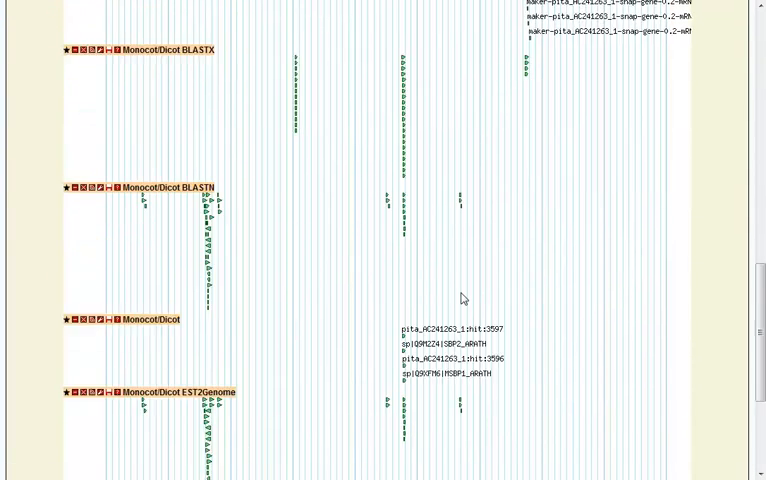
{"action": "scroll", "scroll_direction": "down", "scroll_amount": 3}
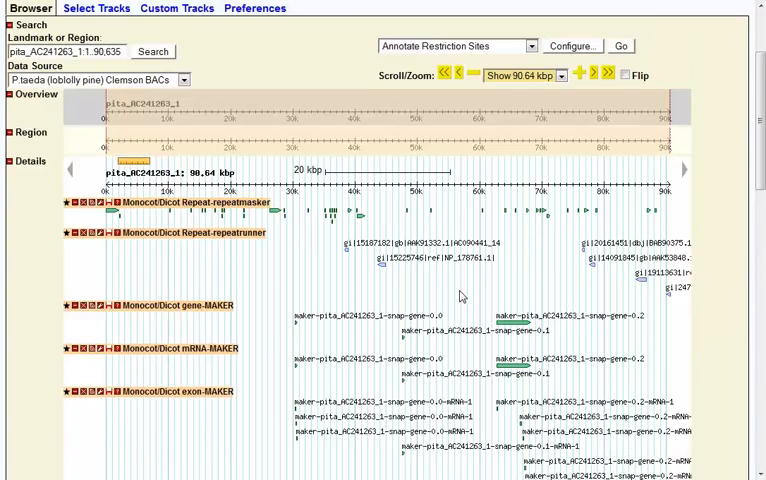
Look over the Select Tracks and empty Custom Tracks pages, then return to Browser
{"action": "left_click", "coordinate": [95, 8]}
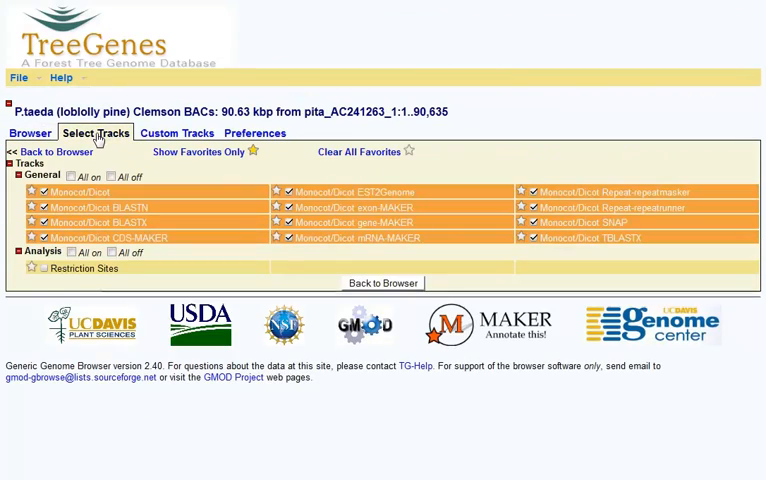
{"action": "mouse_move", "coordinate": [177, 133]}
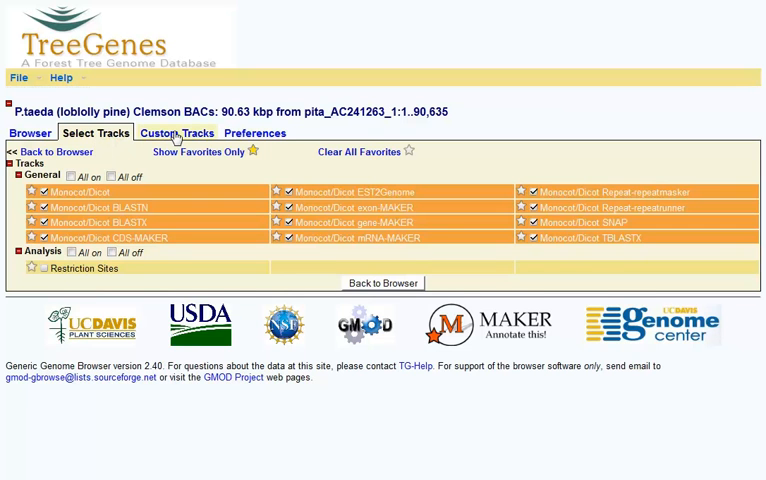
{"action": "left_click", "coordinate": [176, 133]}
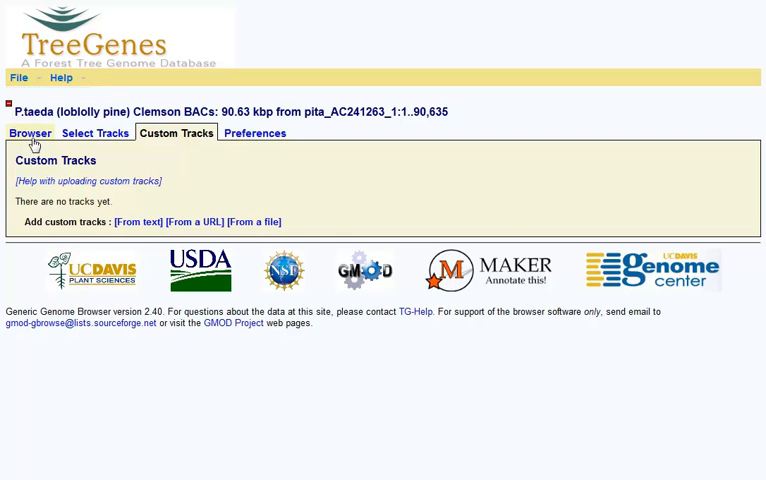
{"action": "left_click", "coordinate": [30, 133]}
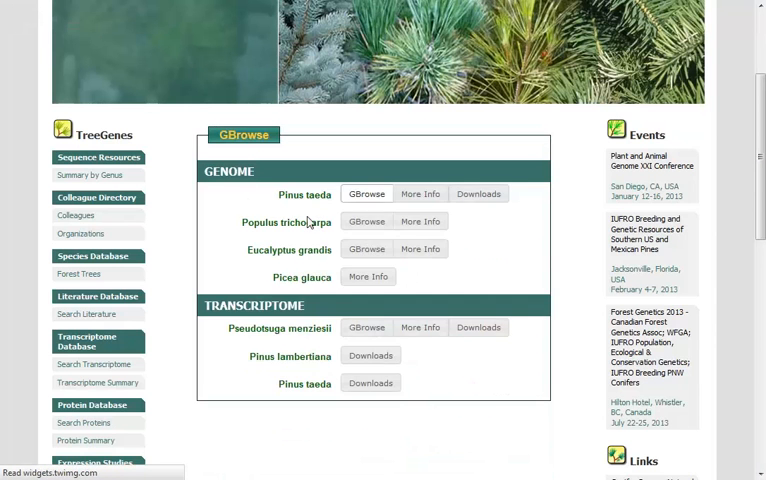
{"action": "mouse_move", "coordinate": [287, 245]}
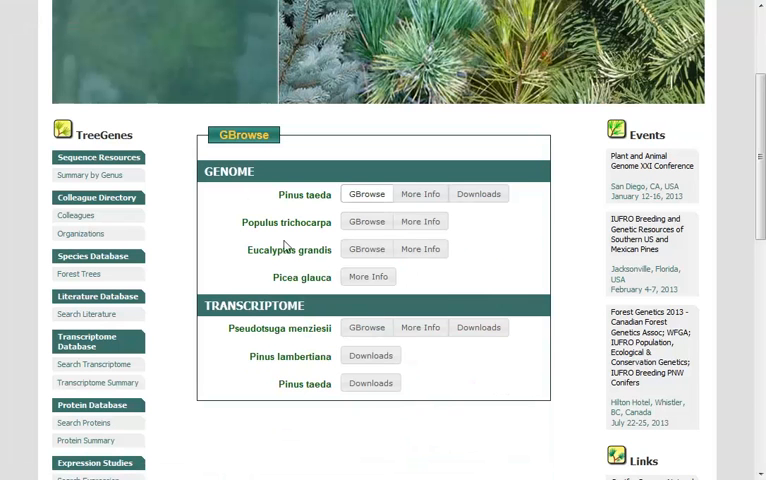
{"action": "mouse_move", "coordinate": [312, 262]}
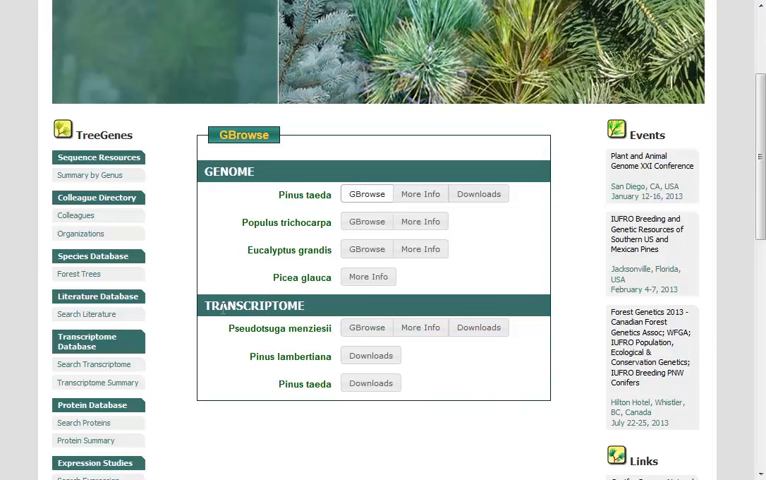
{"action": "mouse_move", "coordinate": [264, 326]}
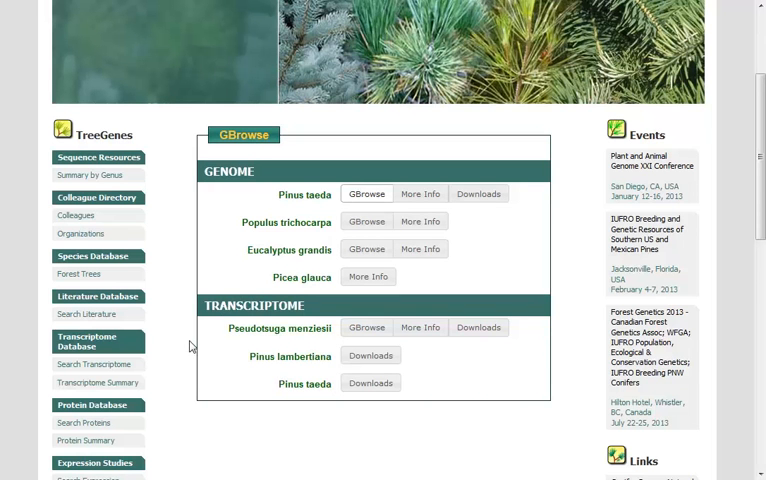
Scroll through the TreeGenes overview description and database module diagram
{"action": "scroll", "scroll_direction": "up", "scroll_amount": 3}
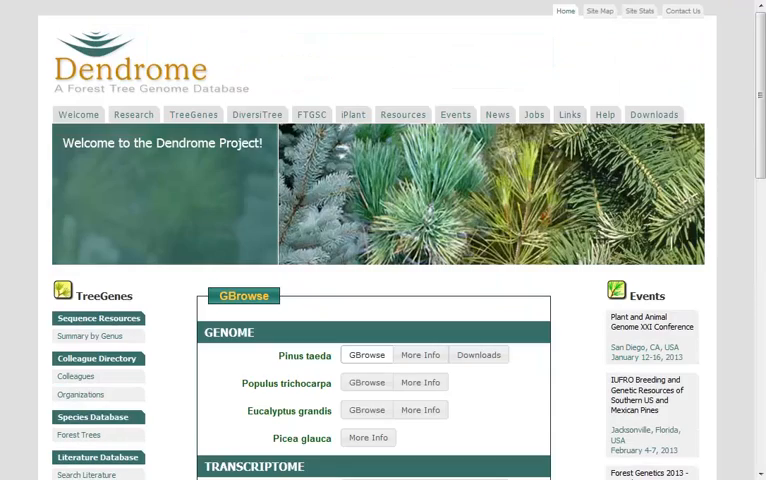
{"action": "scroll", "scroll_direction": "down", "scroll_amount": 3}
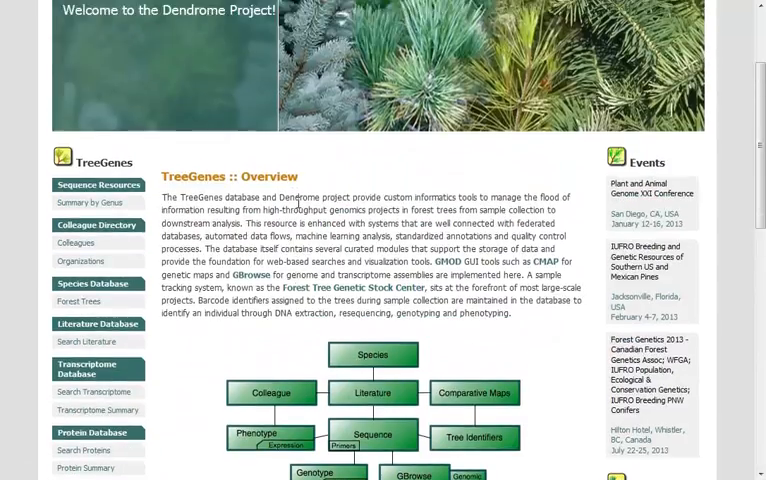
{"action": "scroll", "scroll_direction": "up", "scroll_amount": 3}
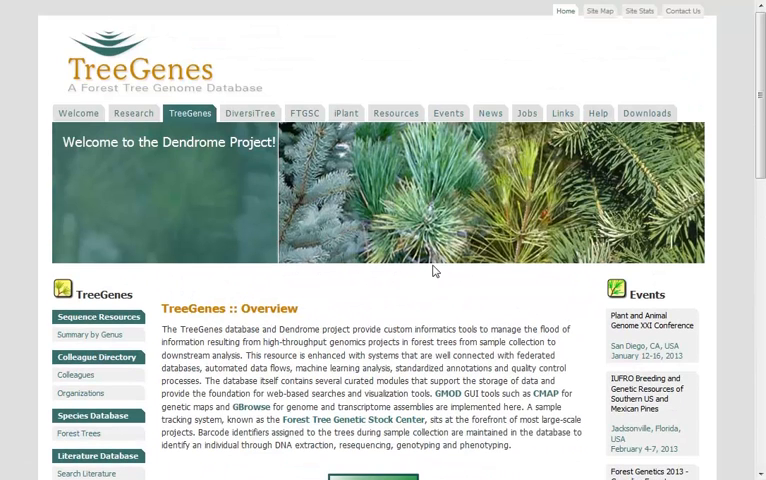
{"action": "scroll", "scroll_direction": "down", "scroll_amount": 3}
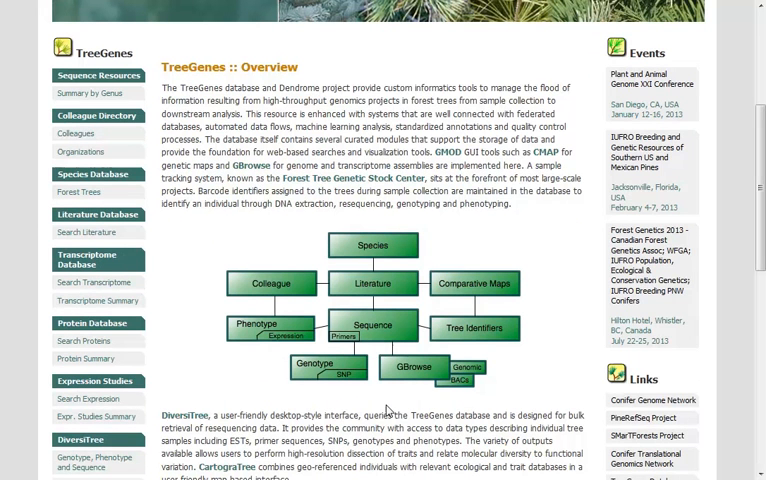
{"action": "mouse_move", "coordinate": [388, 411]}
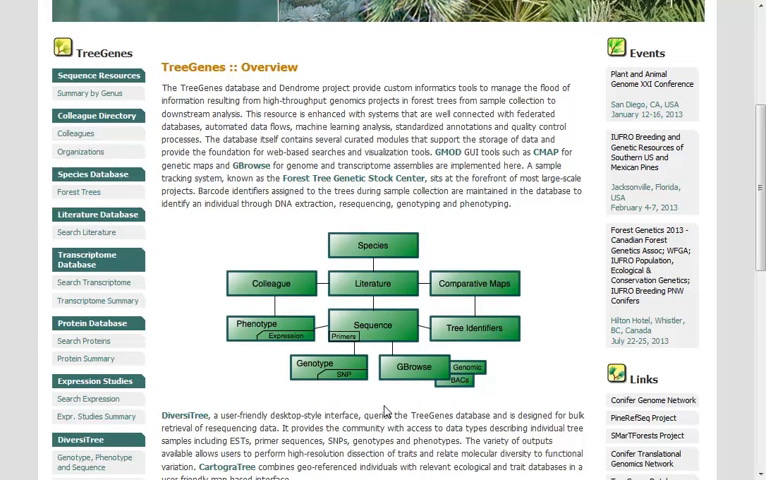
{"action": "scroll", "scroll_direction": "up", "scroll_amount": 3}
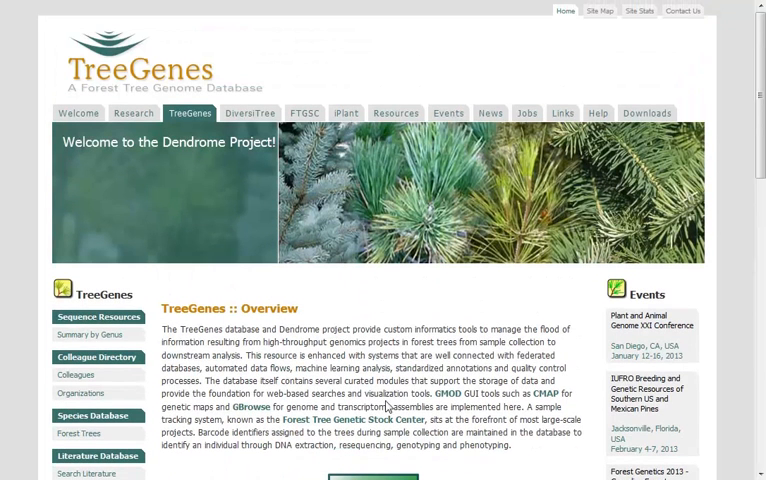